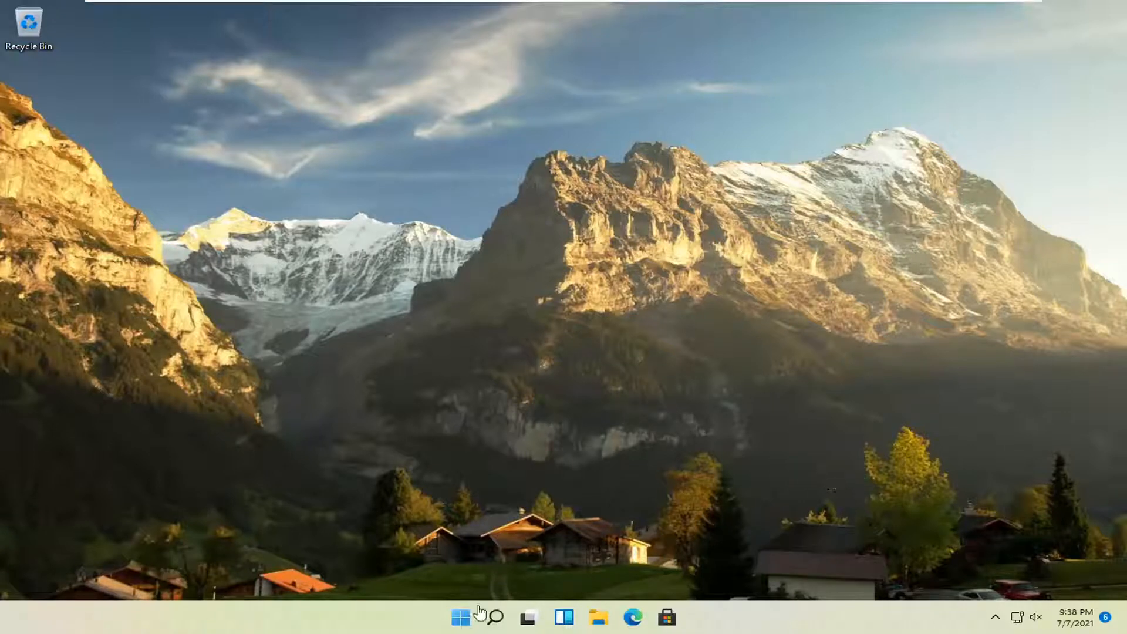
Launch Settings from the Start button's right-click quick link menu.
right_click(458, 617)
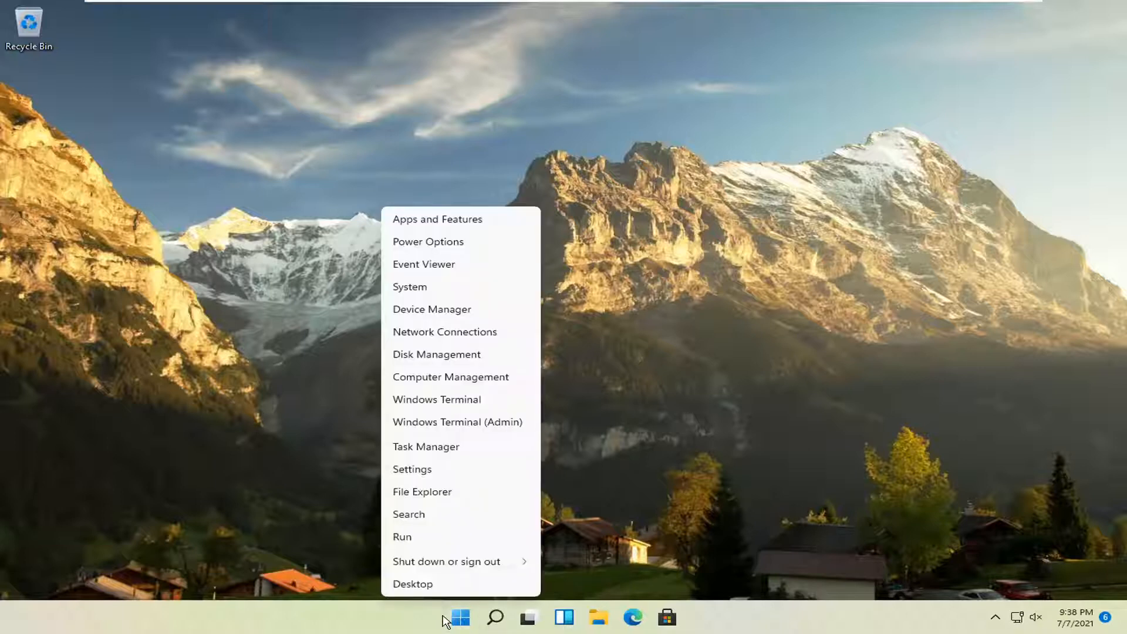
left_click(413, 469)
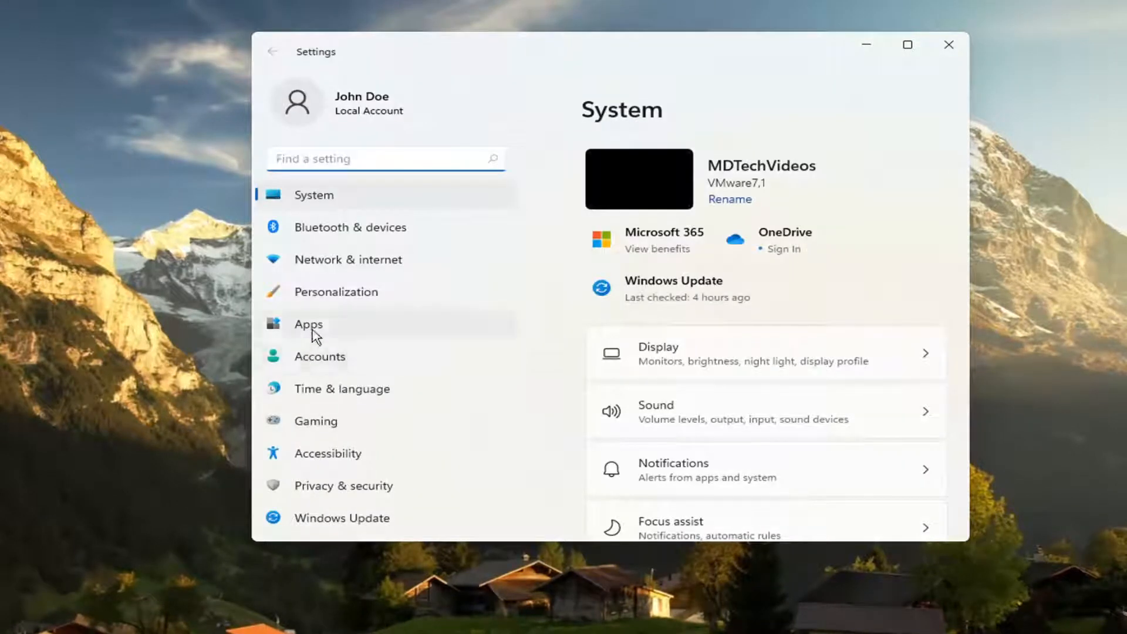
Go to Apps > Optional features in Settings.
left_click(308, 324)
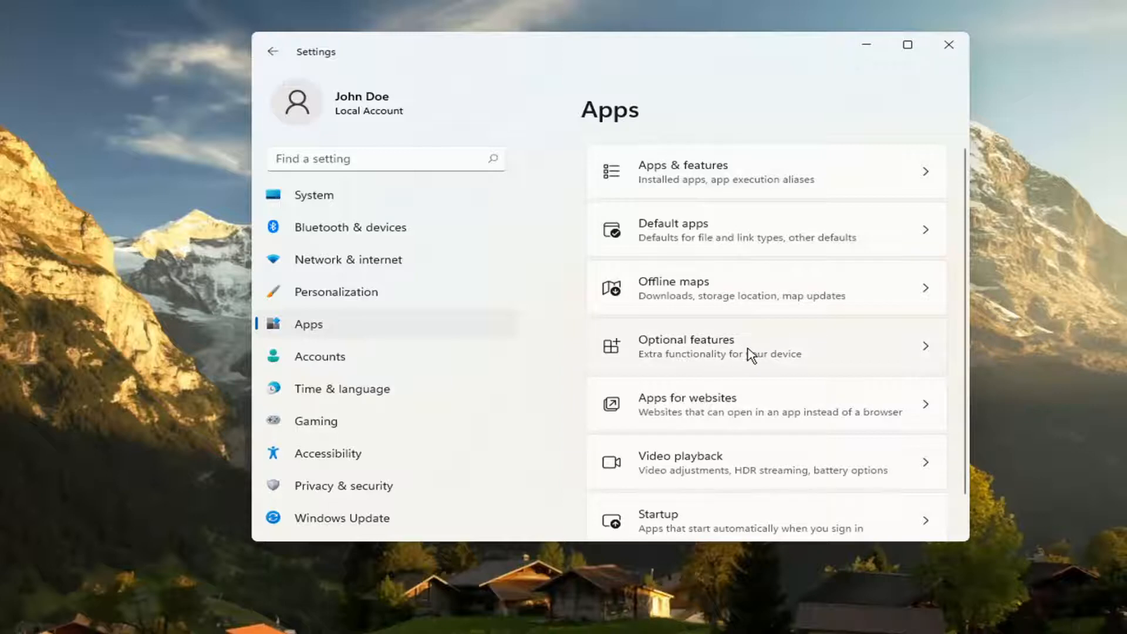
left_click(719, 346)
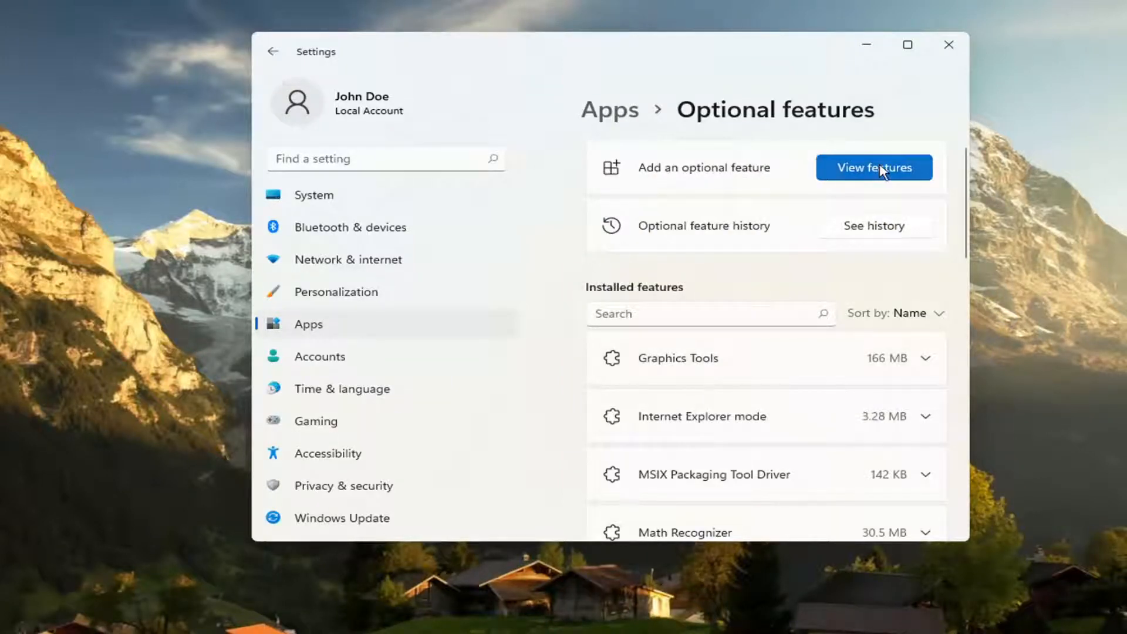
Search optional features for 'steps', select Steps Recorder and continue.
left_click(874, 167)
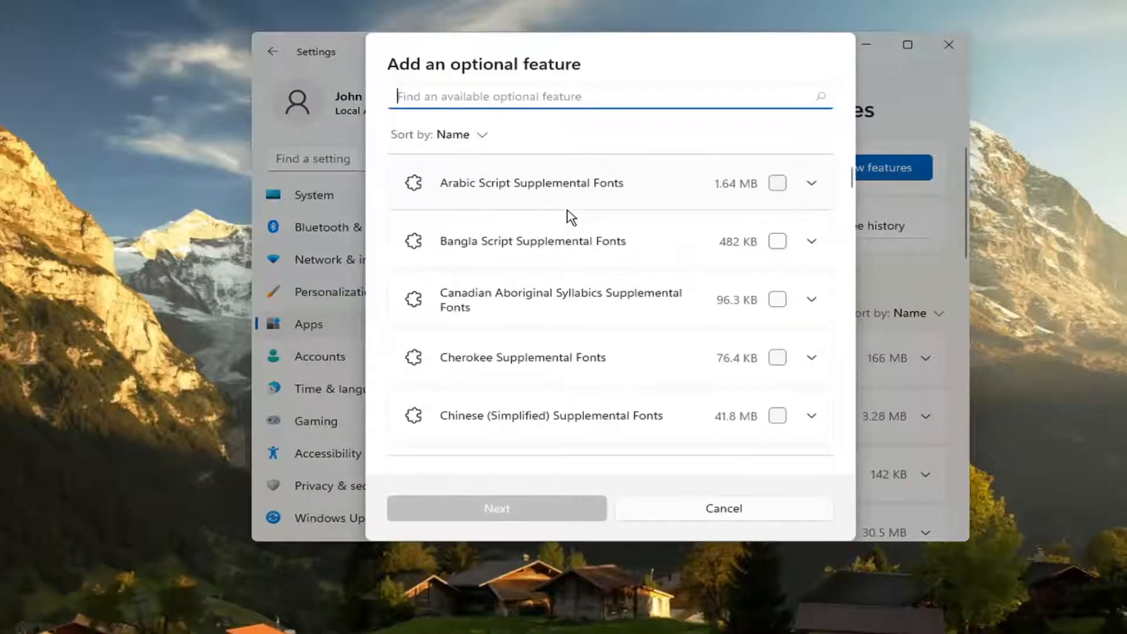
type("steps")
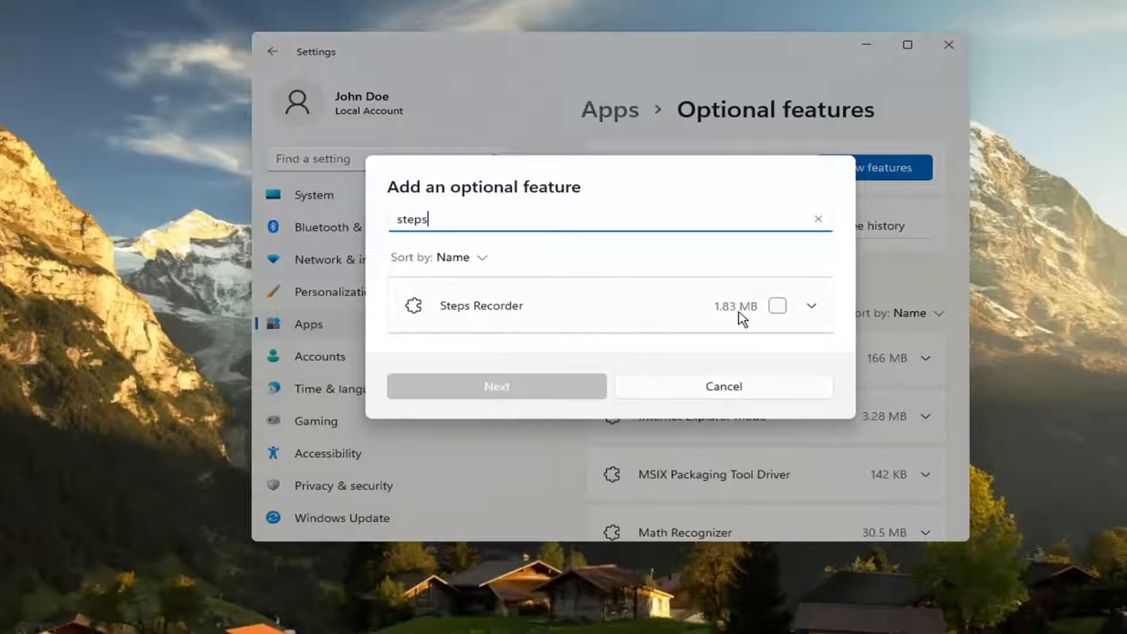
left_click(778, 306)
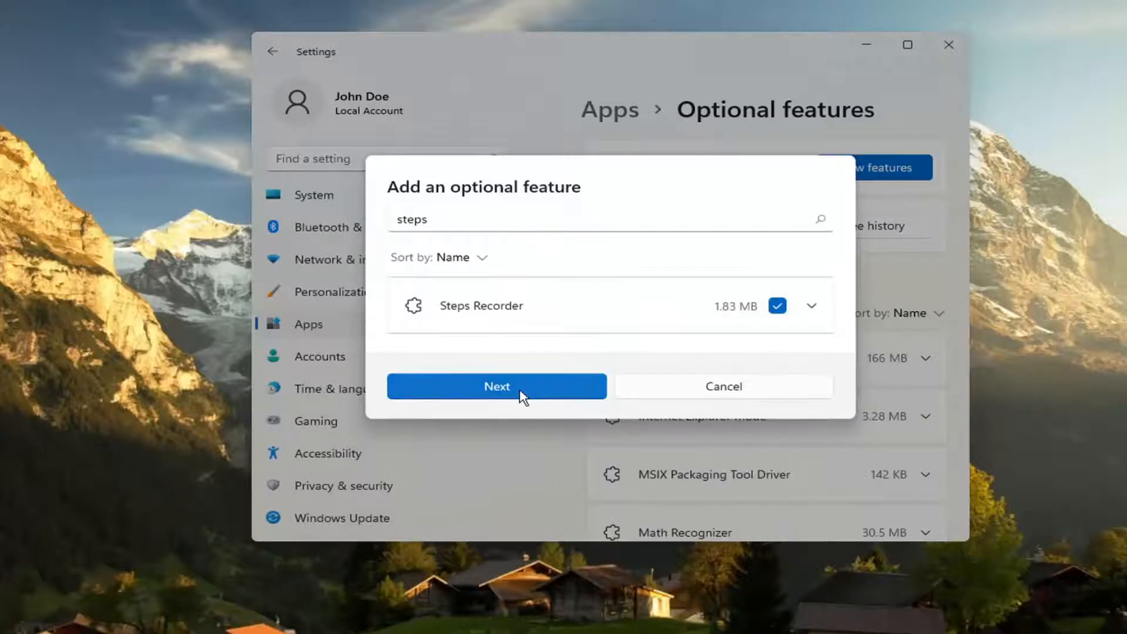
left_click(496, 386)
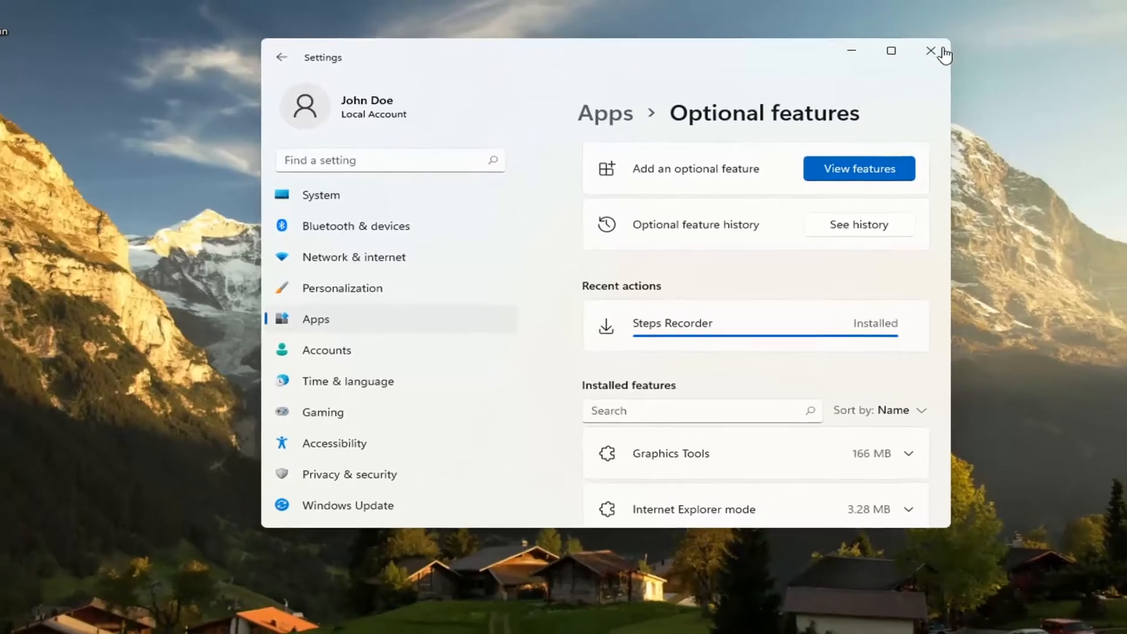
Close the Settings window after Steps Recorder shows Installed.
left_click(931, 51)
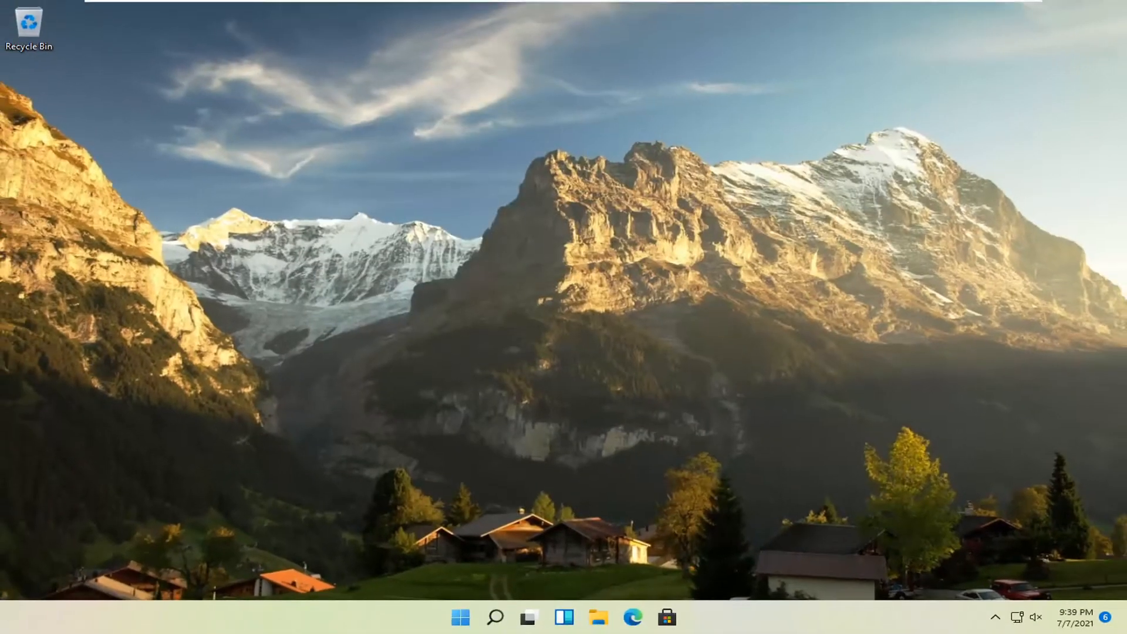